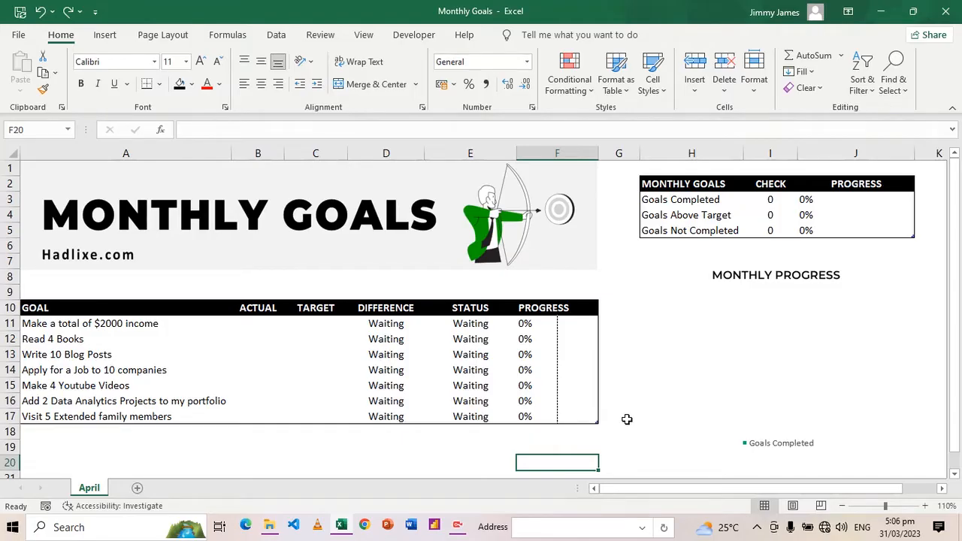
mouse_move(39, 416)
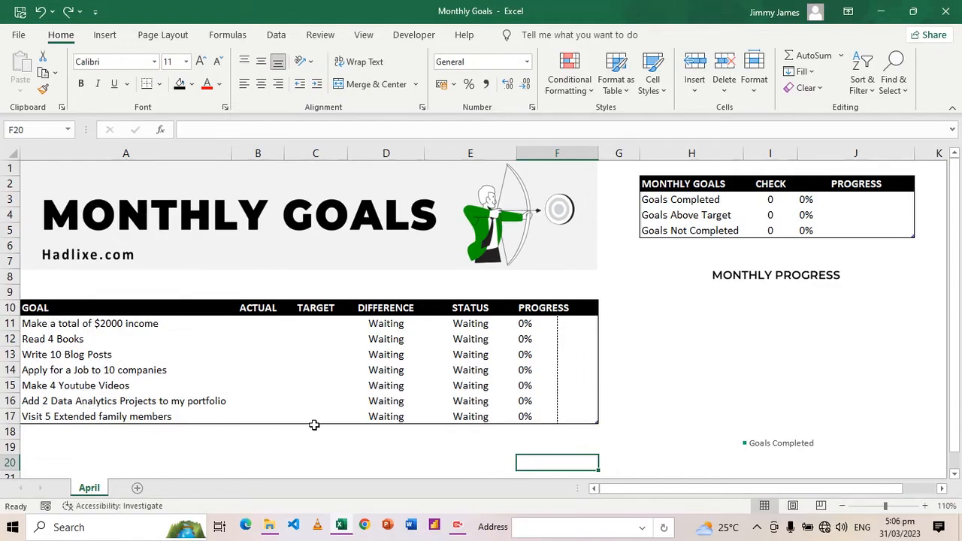
mouse_move(314, 314)
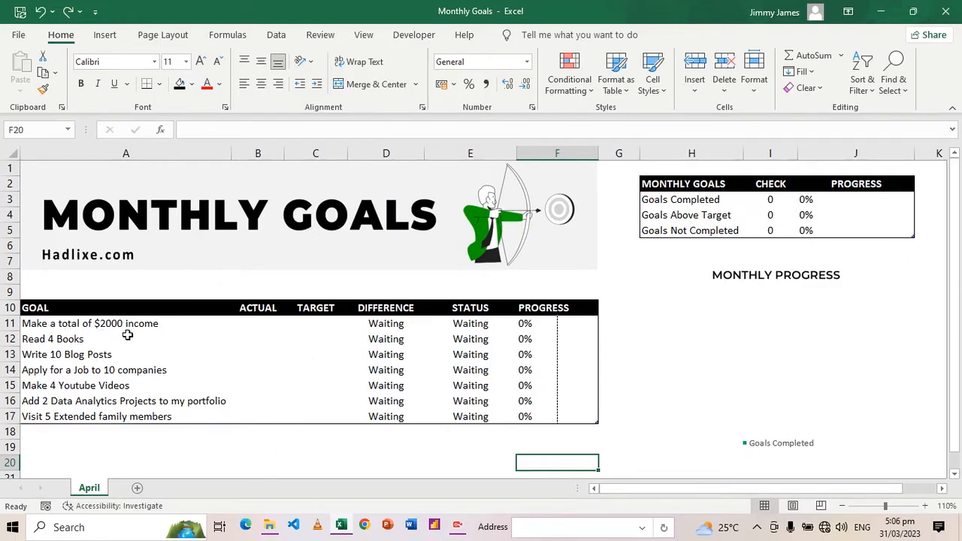
Enter the seven goal targets 2000, 4, 10, 10, 4, 2 and 5 down the TARGET column
left_click(315, 323)
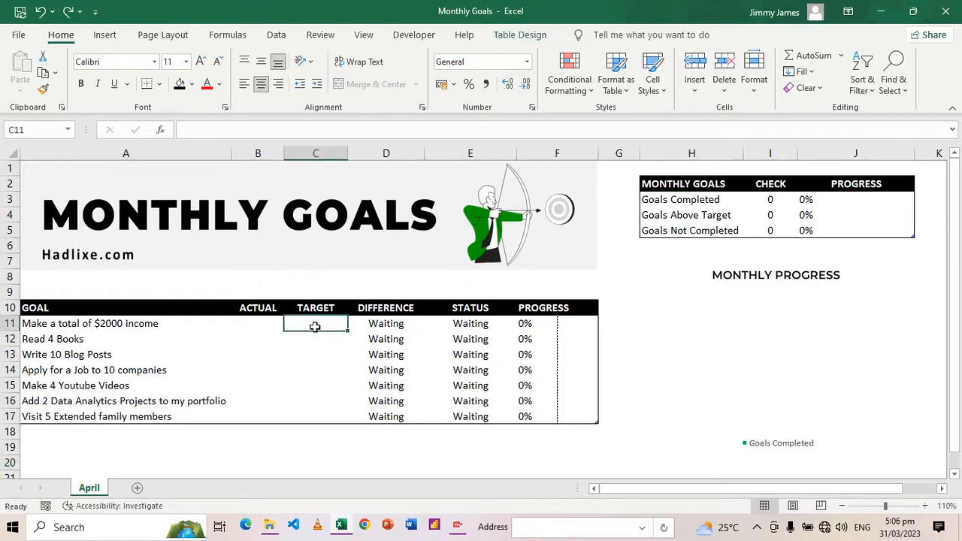
type("2000")
left_click(316, 386)
type("4")
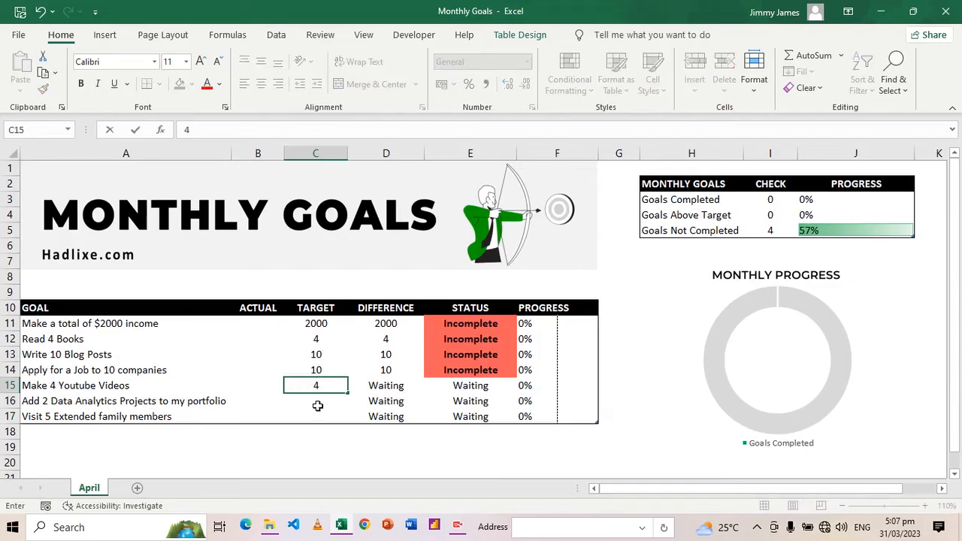
key("Return")
type("2")
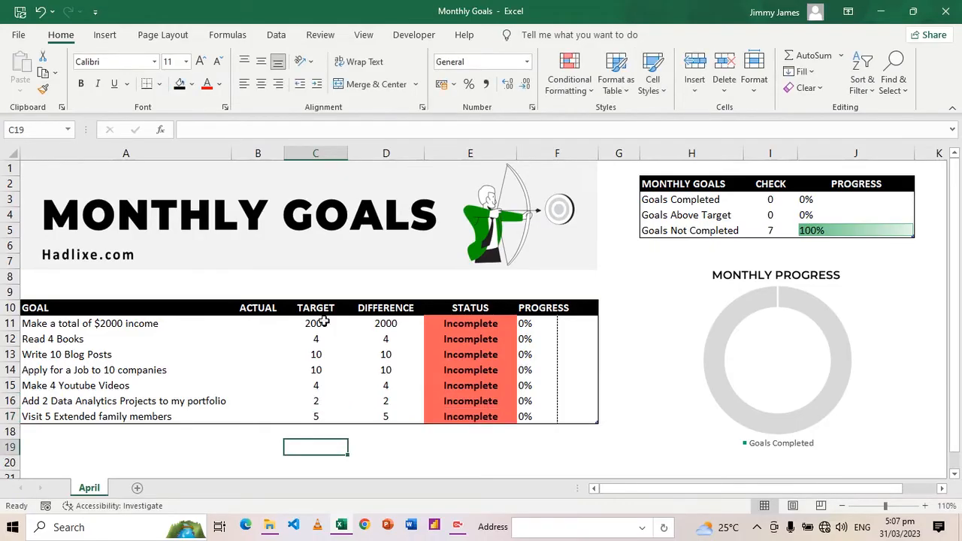
mouse_move(292, 459)
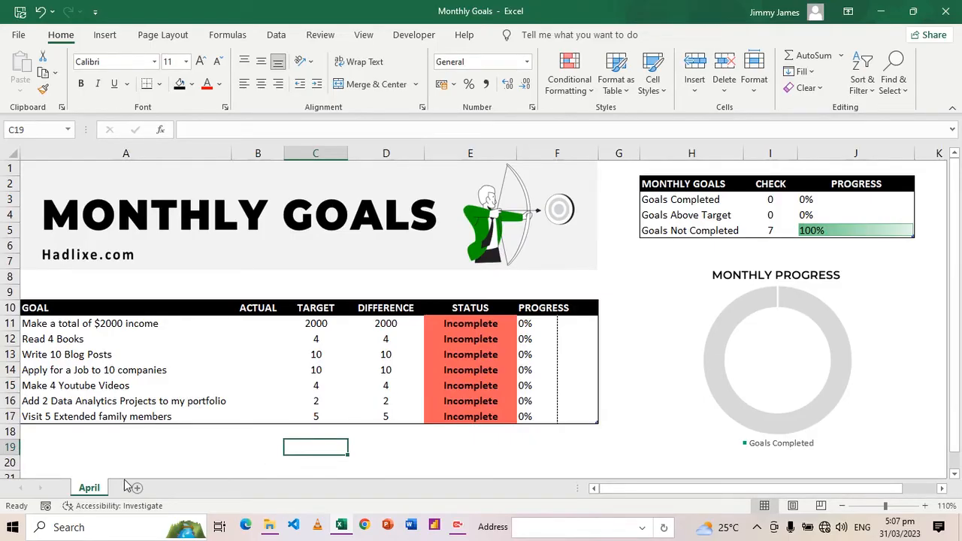
mouse_move(194, 454)
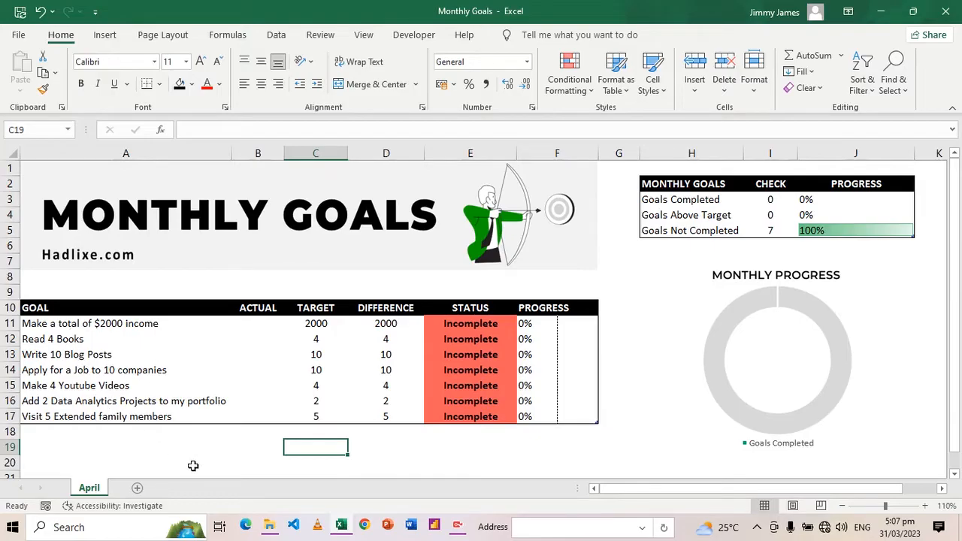
mouse_move(263, 365)
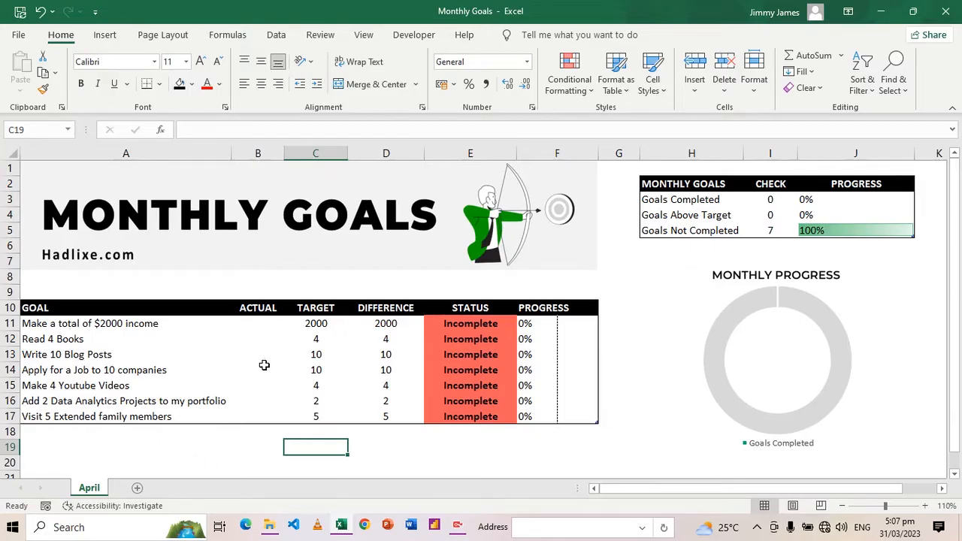
mouse_move(259, 310)
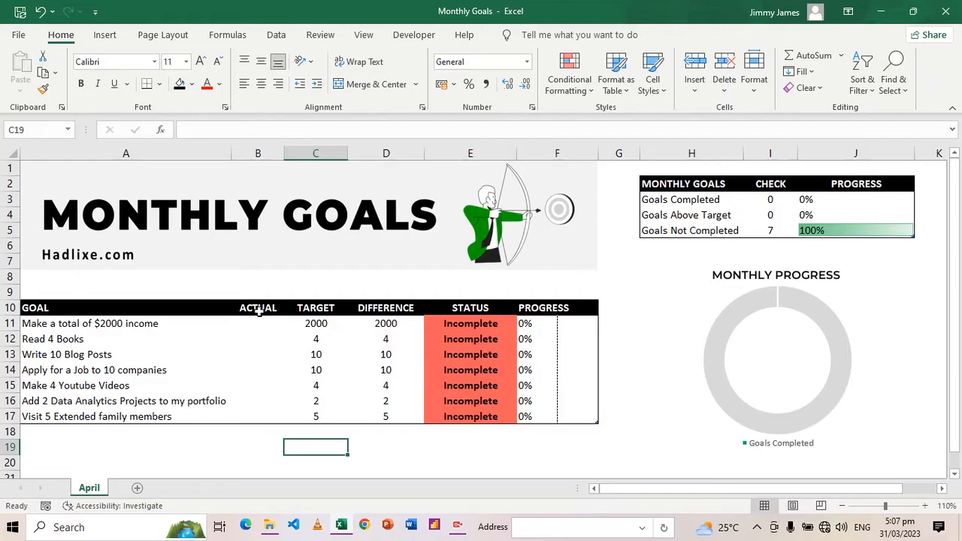
Fill the ACTUAL column, starting with 1800 for income and 10 for family visits
left_click(258, 323)
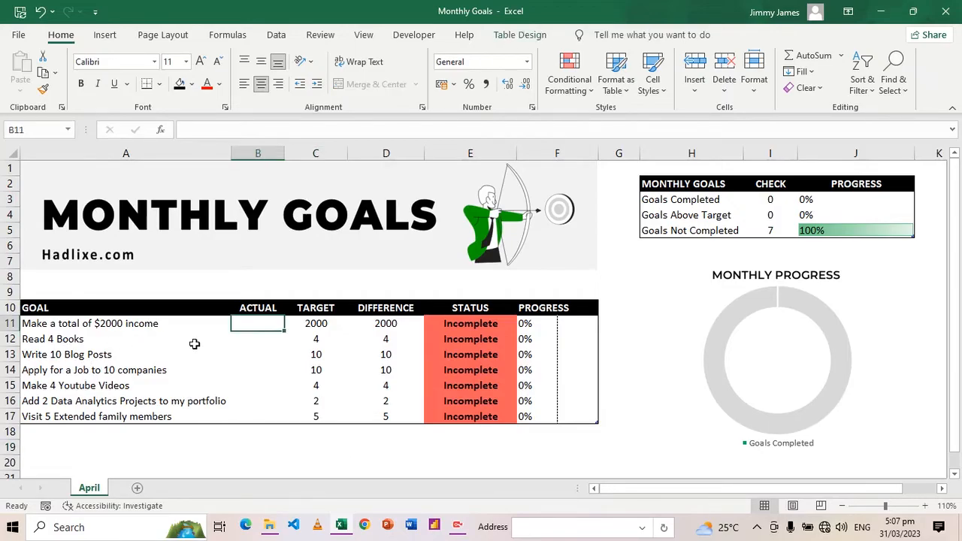
type("1800")
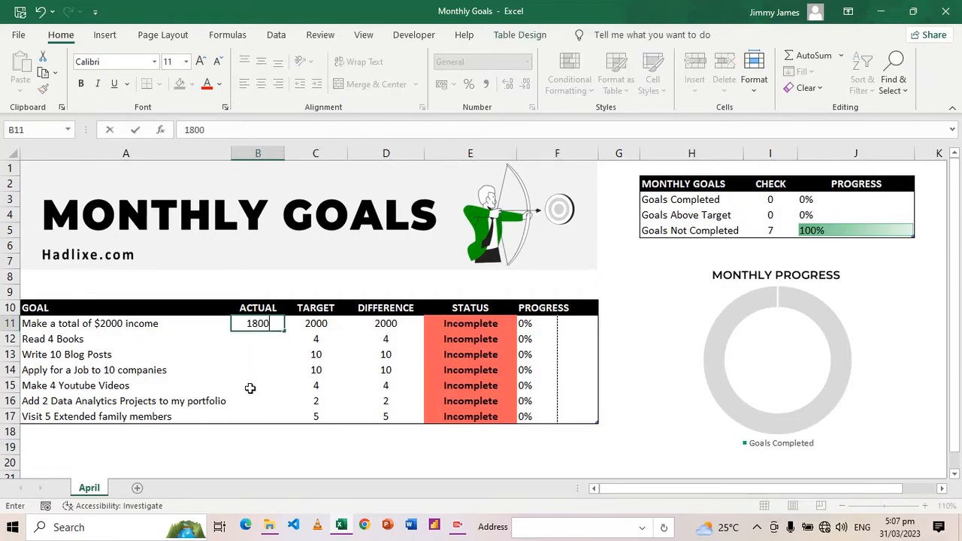
key("Return")
type("2")
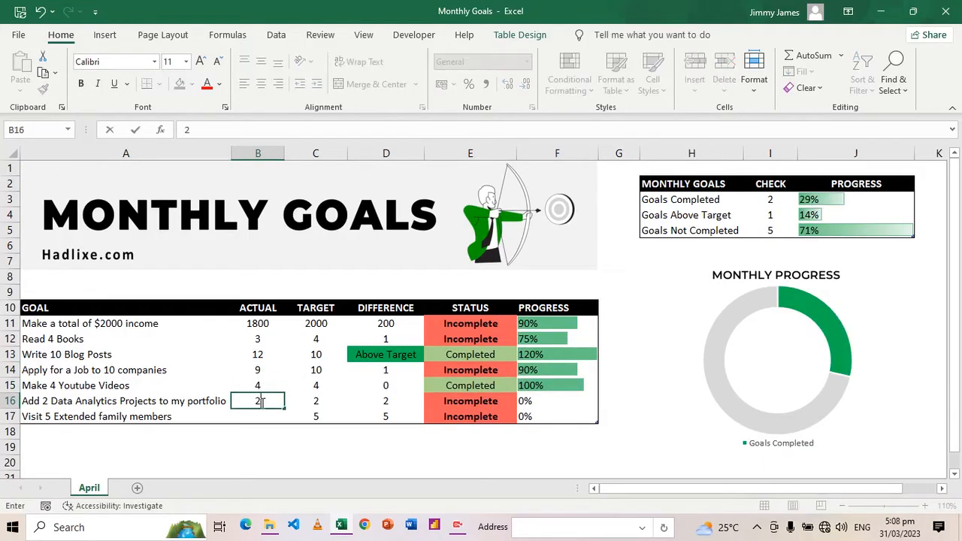
key("Return")
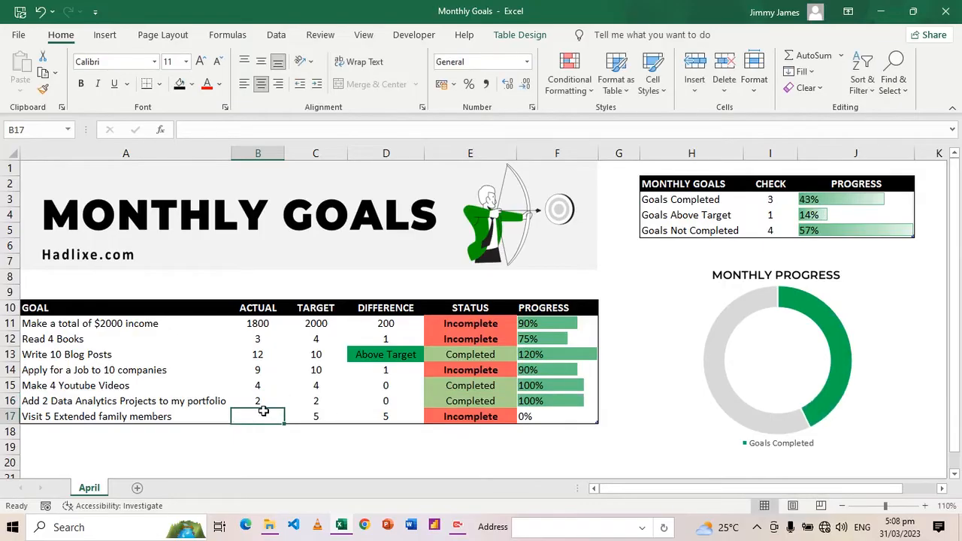
type("10")
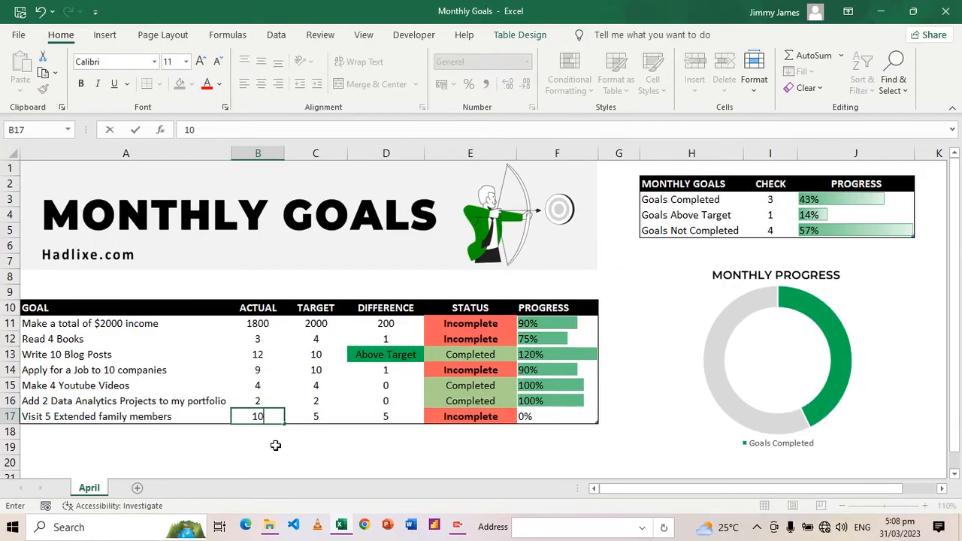
key("Return")
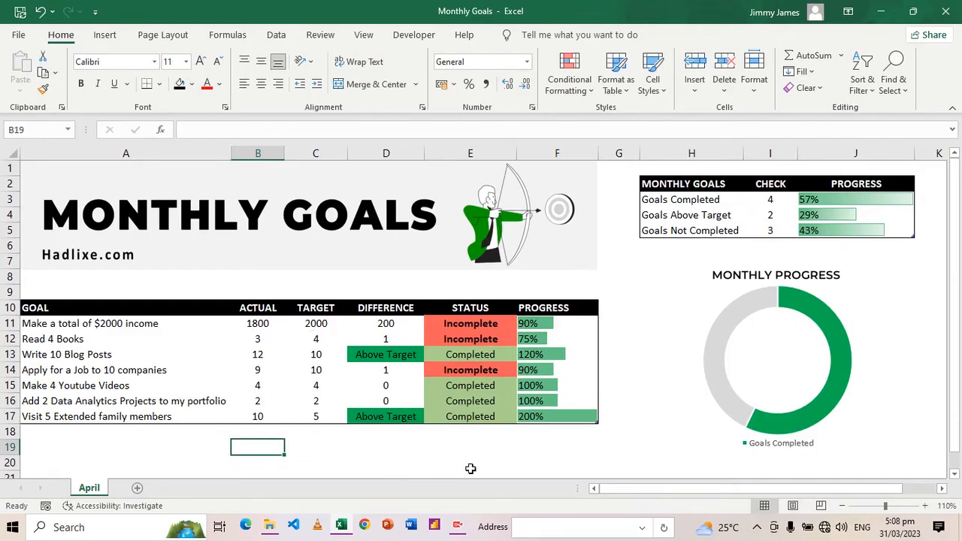
mouse_move(389, 316)
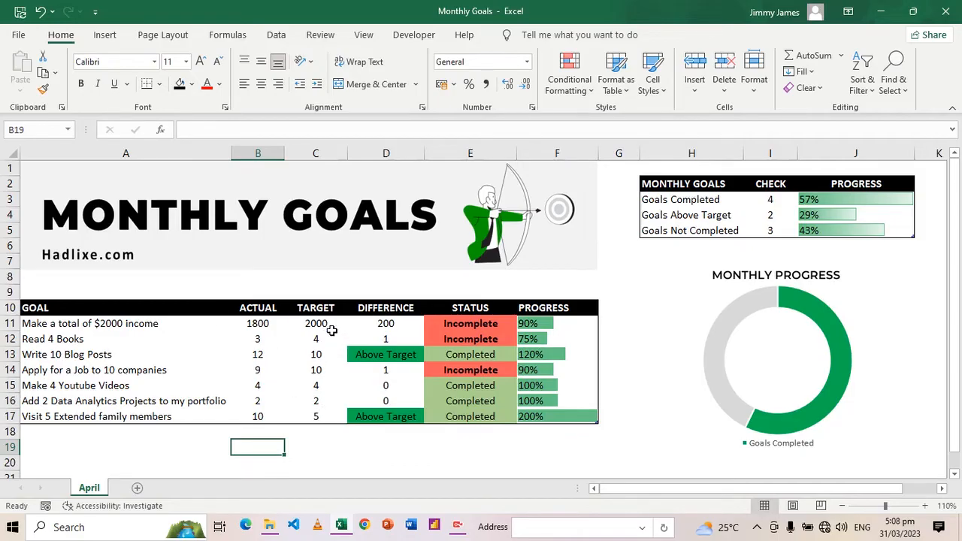
mouse_move(260, 336)
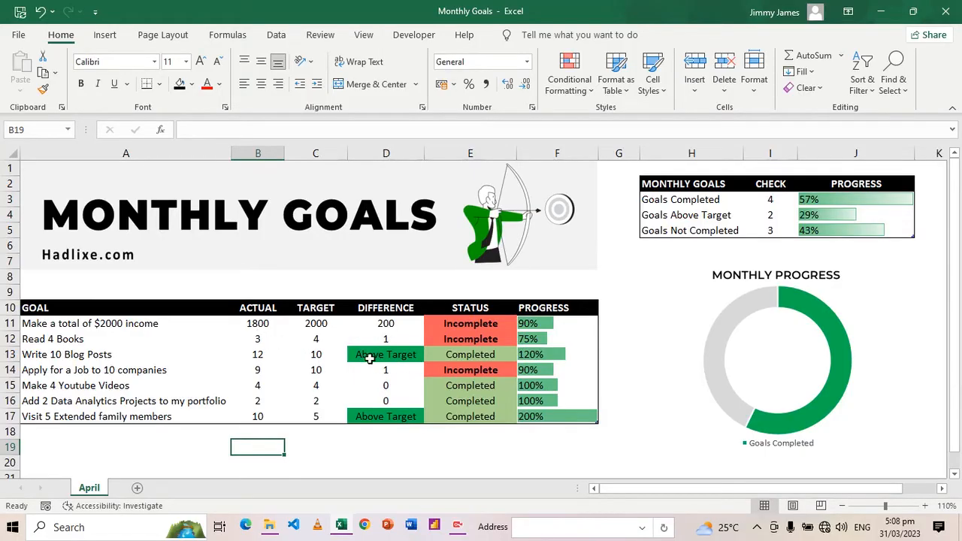
mouse_move(317, 355)
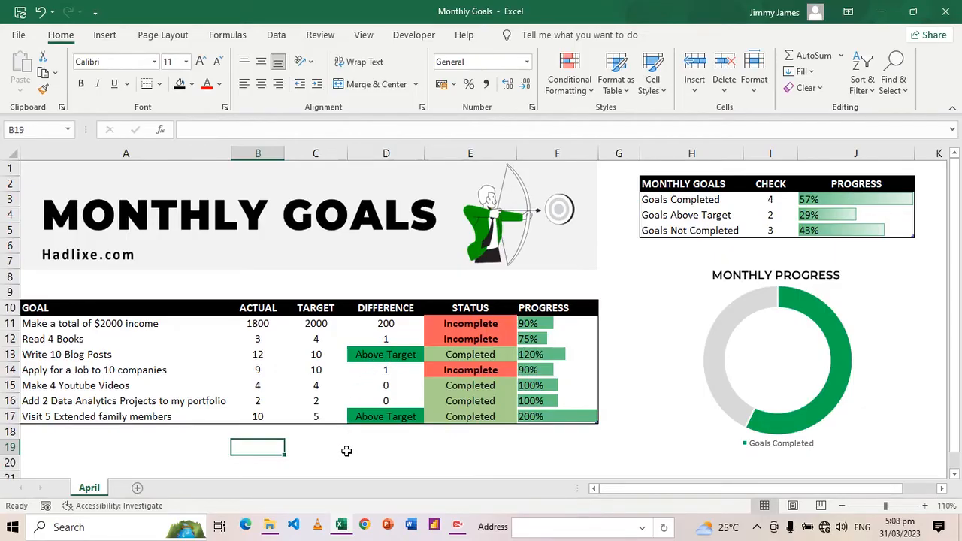
mouse_move(459, 433)
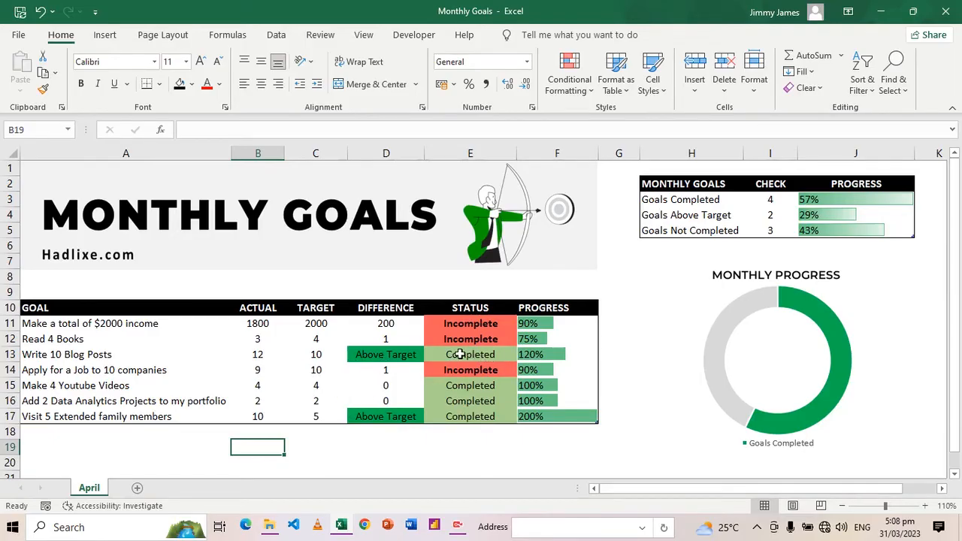
mouse_move(396, 443)
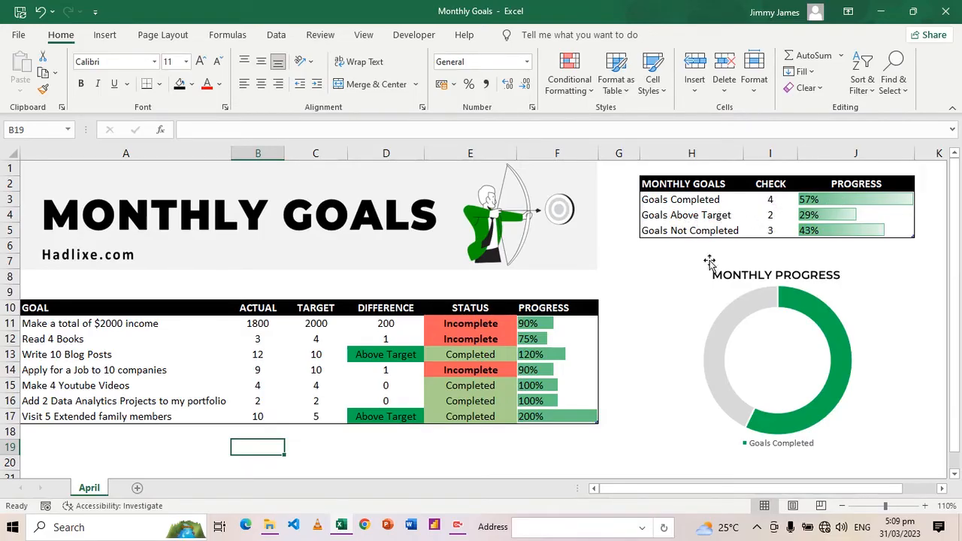
mouse_move(721, 246)
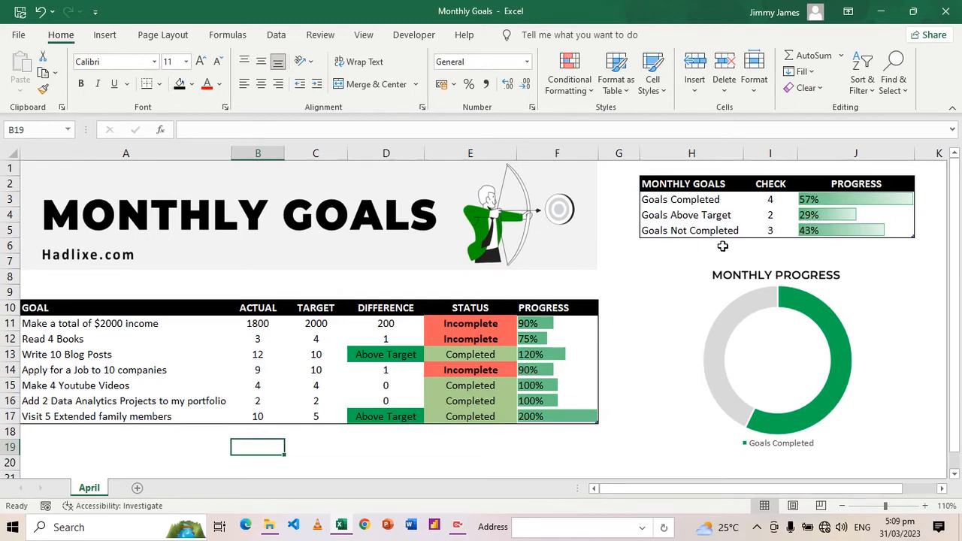
mouse_move(637, 331)
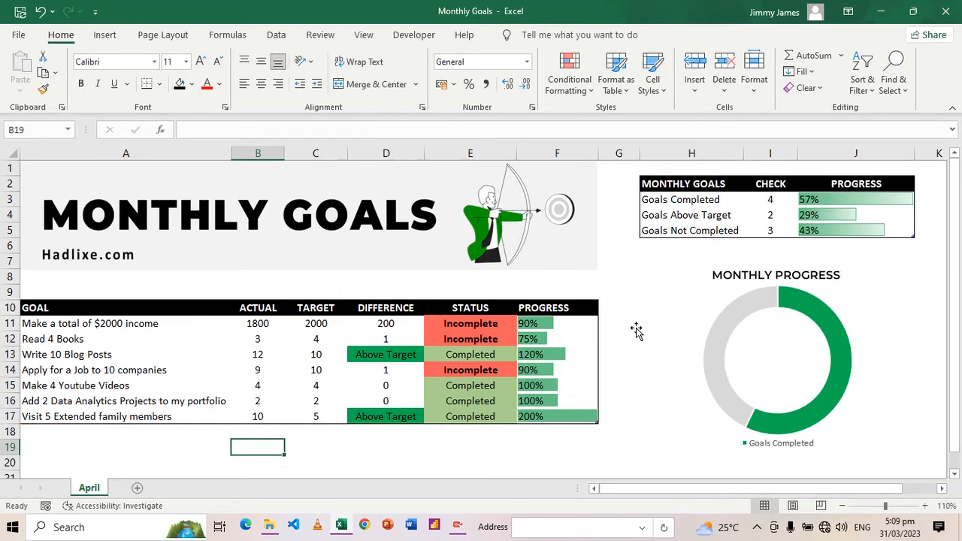
mouse_move(797, 306)
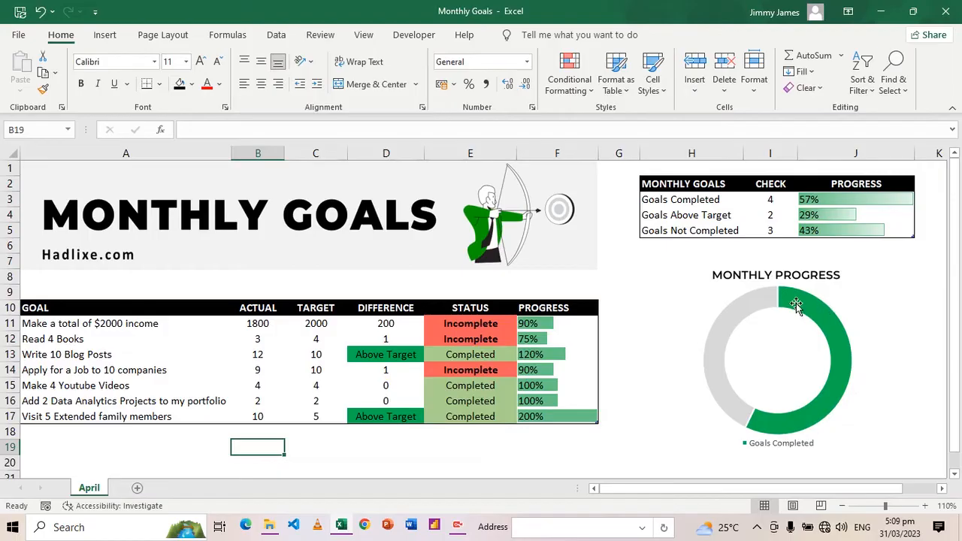
mouse_move(645, 456)
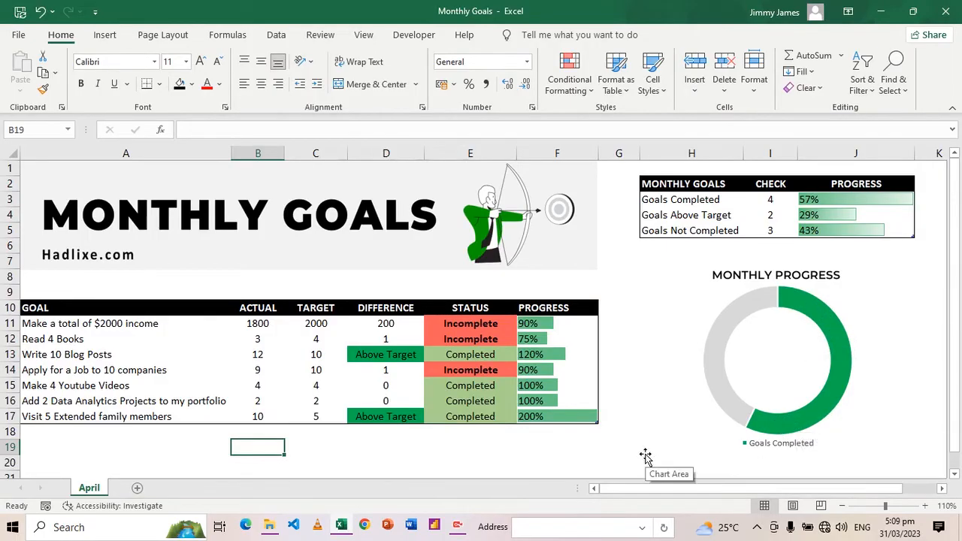
mouse_move(566, 447)
type("10")
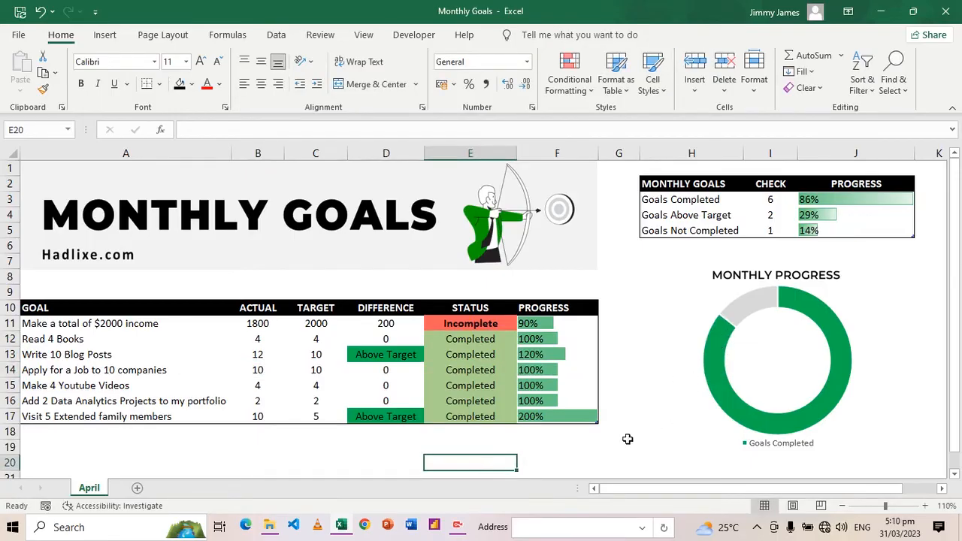
Select the row below the last goal, adding a blank row with Waiting status and 0% progress
left_click(557, 415)
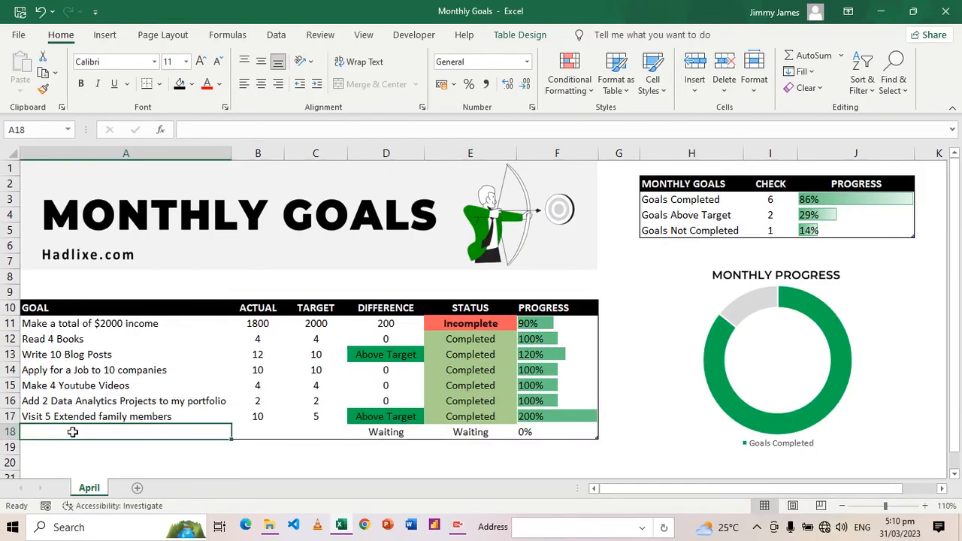
Add the goal 'Make 10 Youtube shorts' with target 10 and actual 9
type("Make 10")
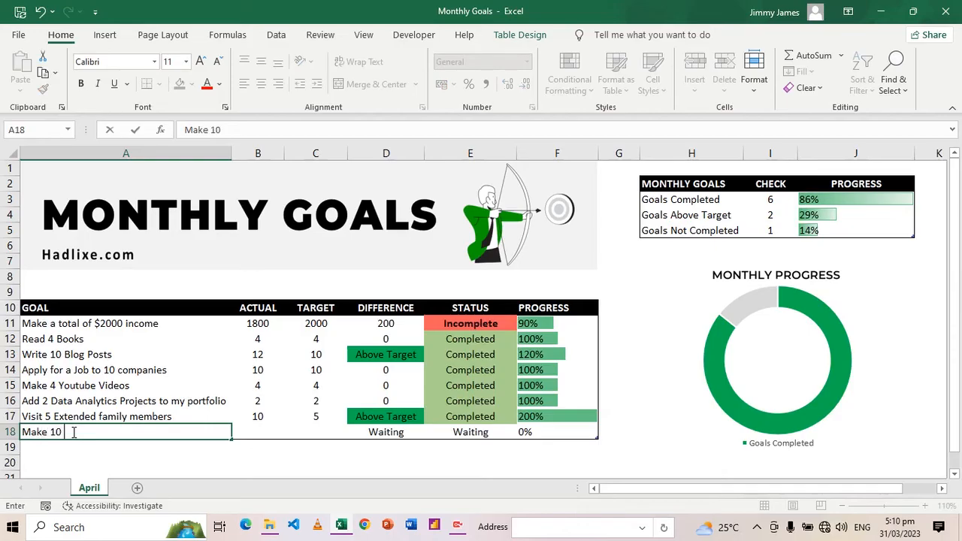
type("Youtube shorts")
left_click(316, 432)
type("10")
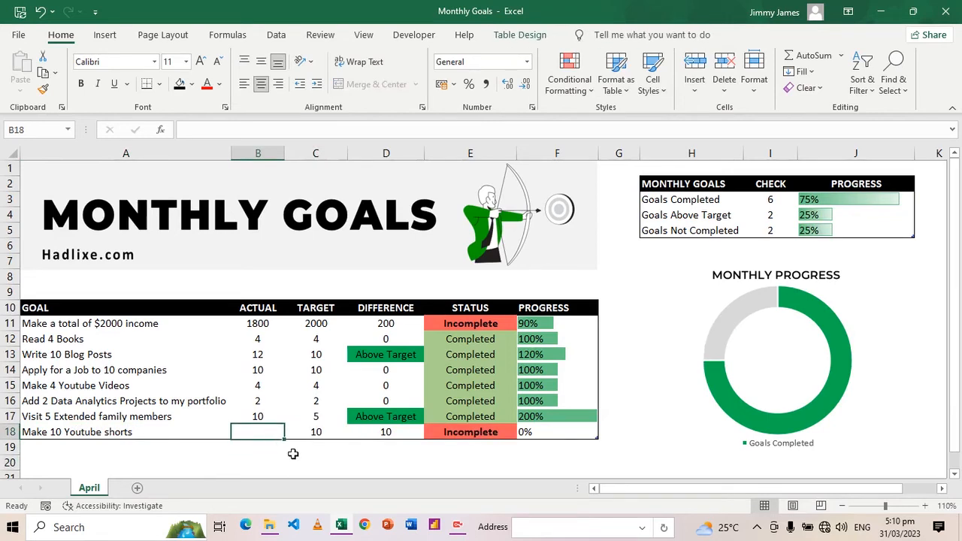
type("9")
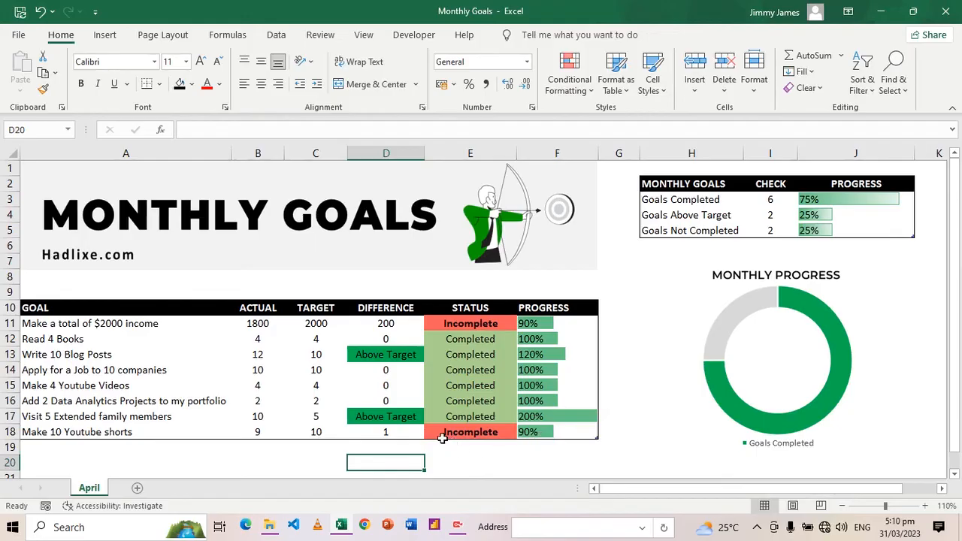
mouse_move(664, 215)
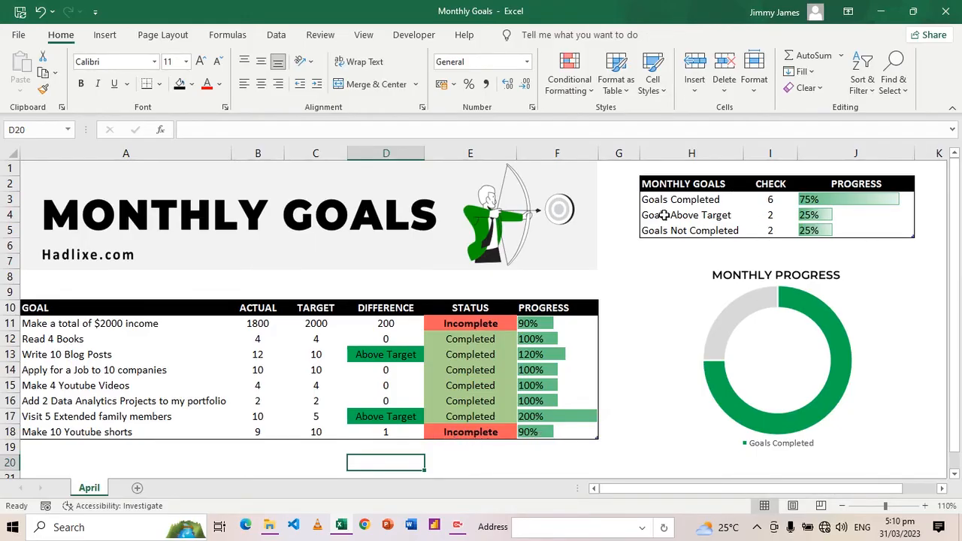
mouse_move(642, 246)
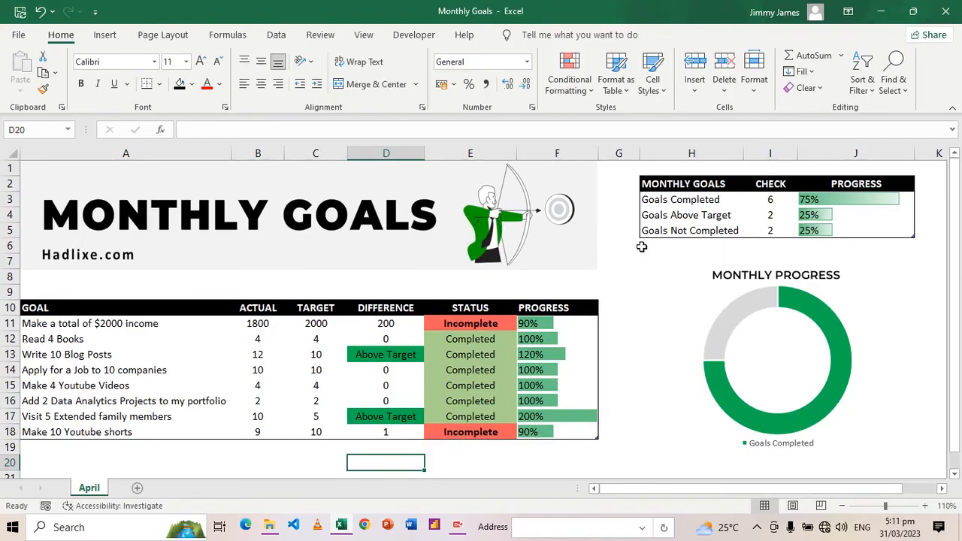
mouse_move(618, 209)
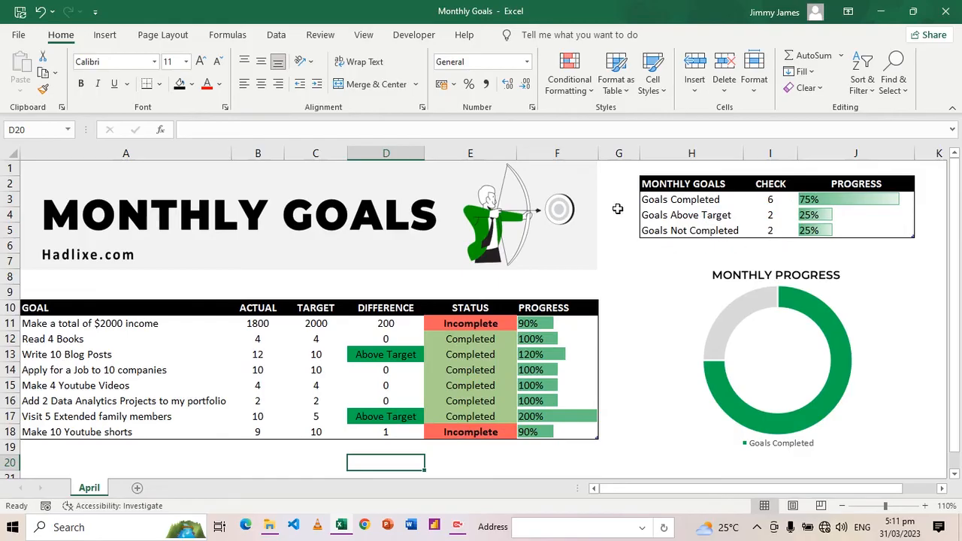
mouse_move(733, 389)
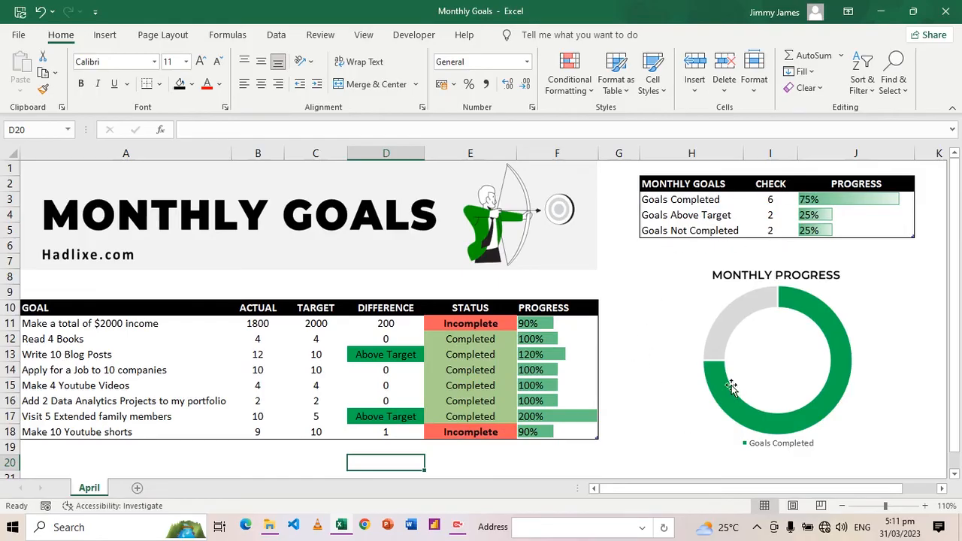
mouse_move(627, 385)
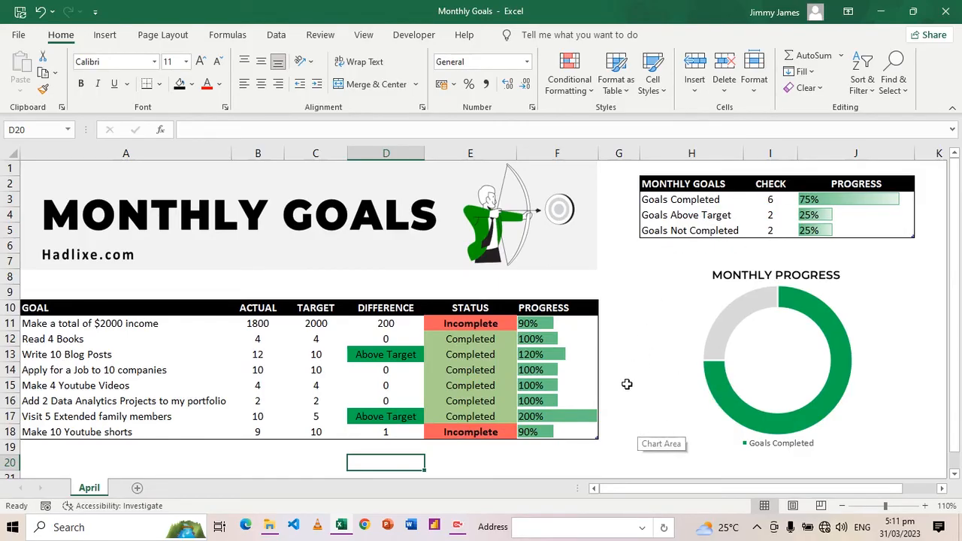
left_click(557, 462)
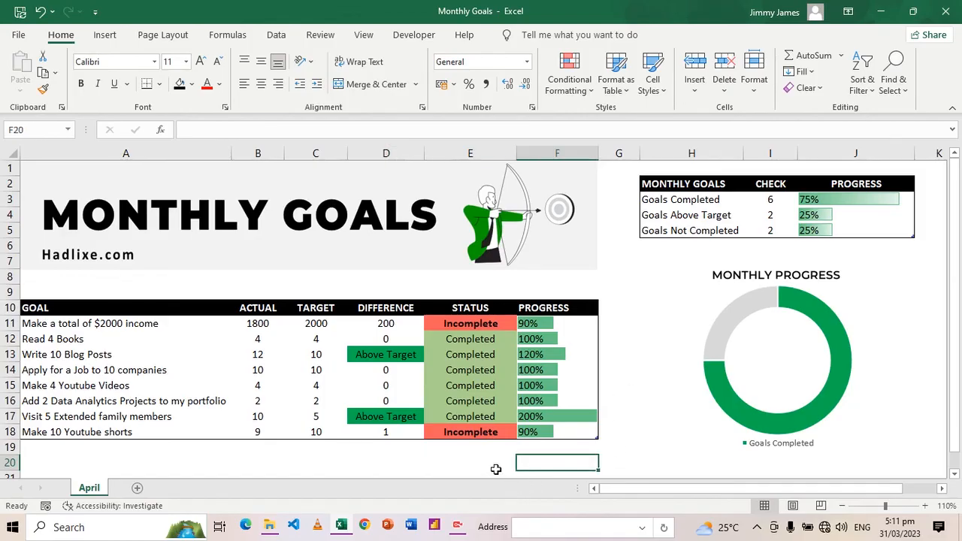
left_click(470, 462)
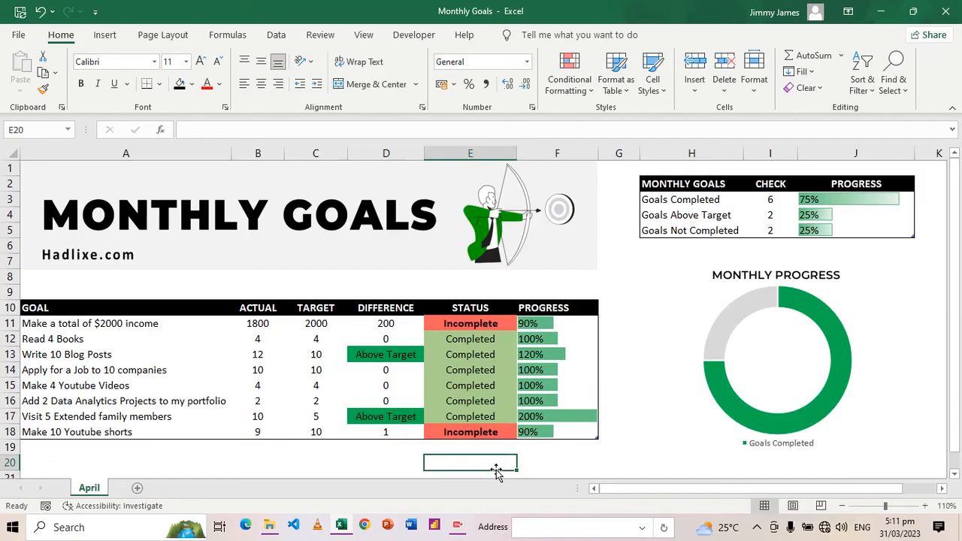
left_click(386, 463)
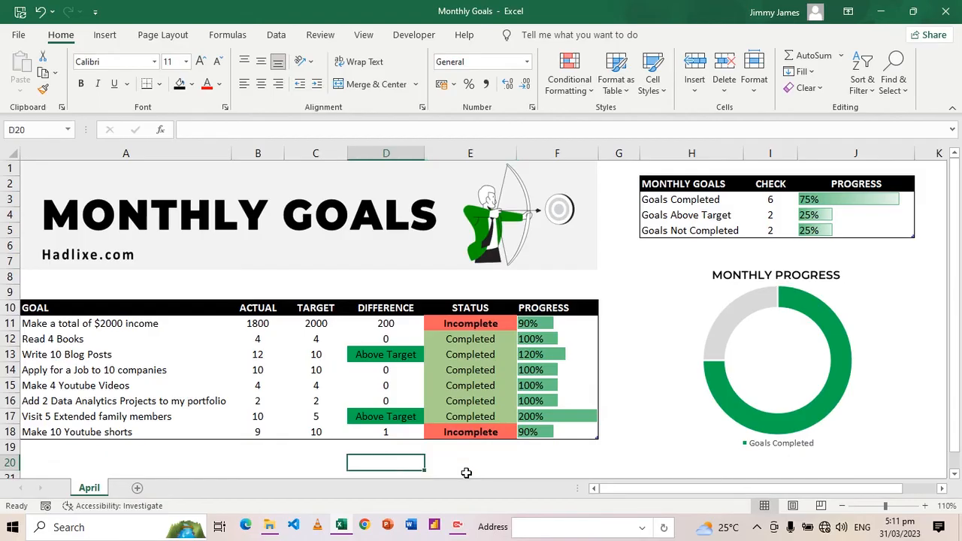